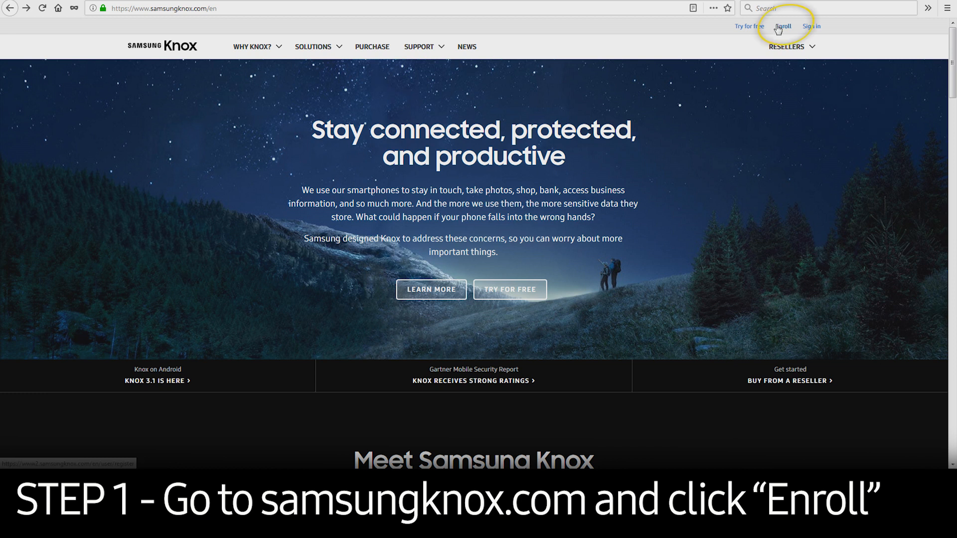
# Enroll in the Knox web portal by submitting the work email 'deval'.
pyautogui.click(783, 26)
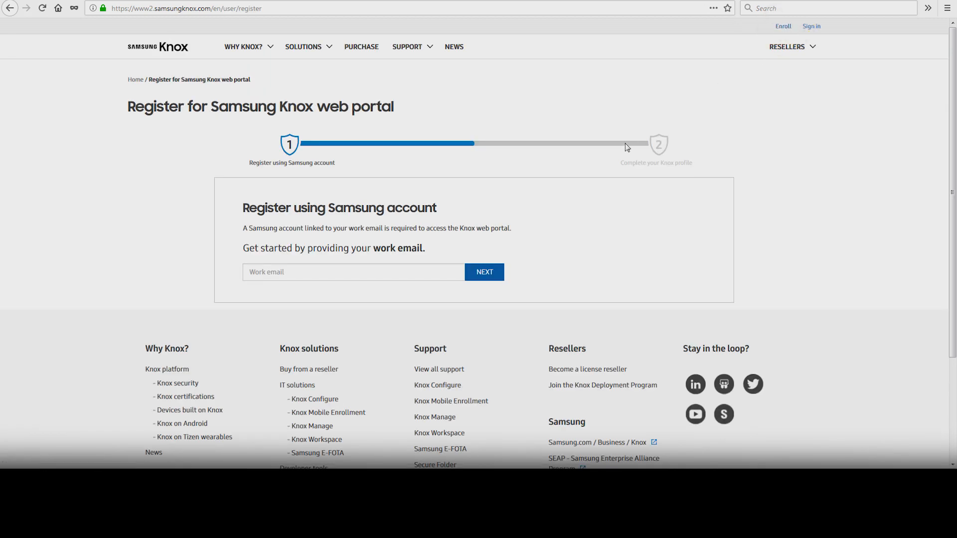
pyautogui.click(353, 272)
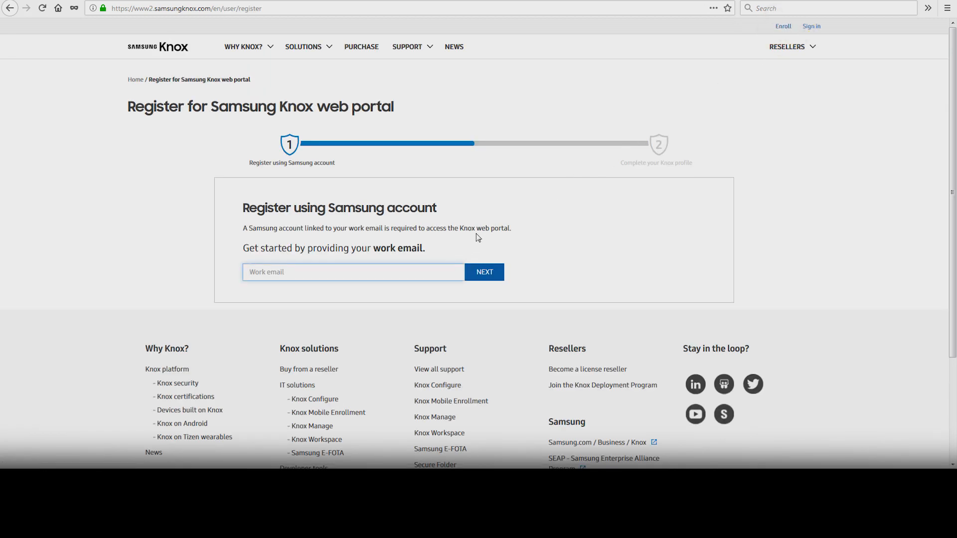
pyautogui.write('deval')
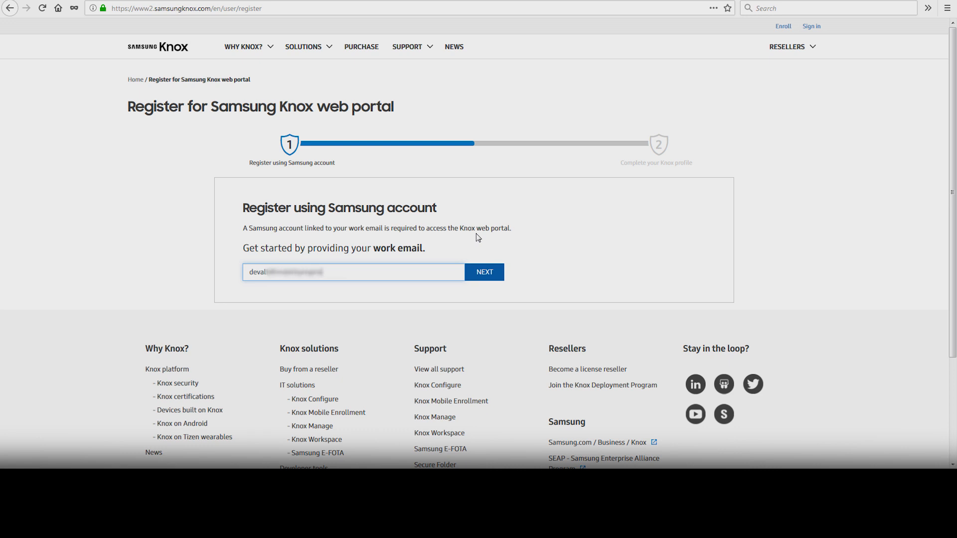
pyautogui.click(483, 271)
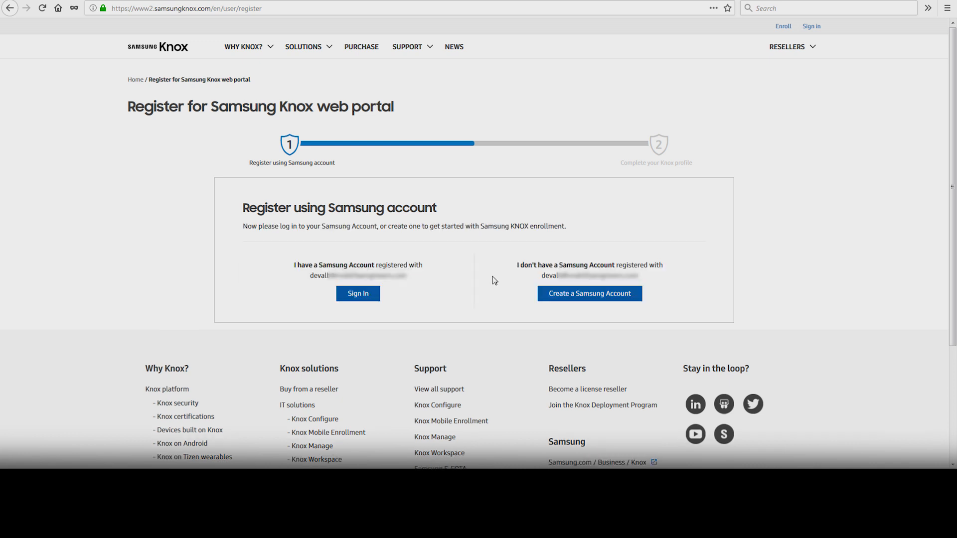
pyautogui.click(358, 294)
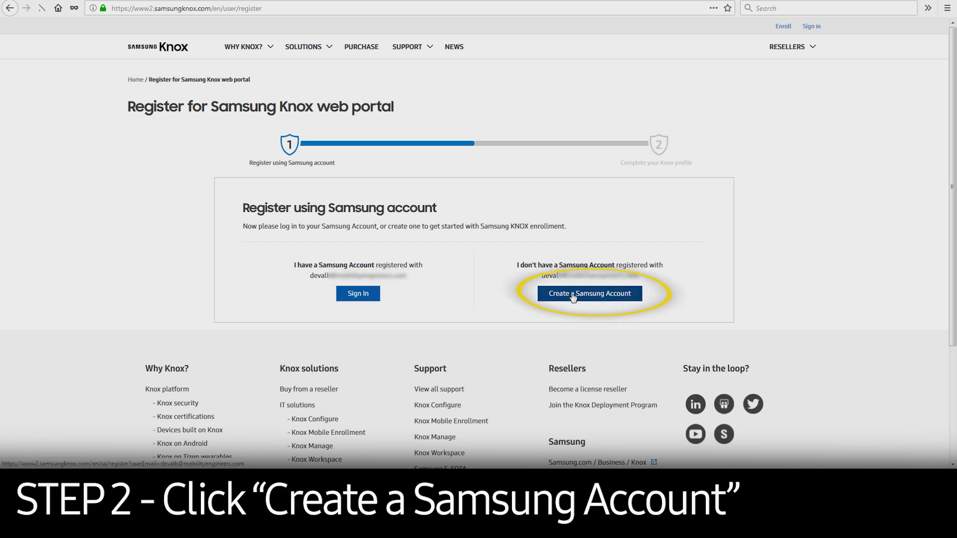
# Fill in the Samsung account sign-up form (entering 11377) and submit it.
pyautogui.click(589, 293)
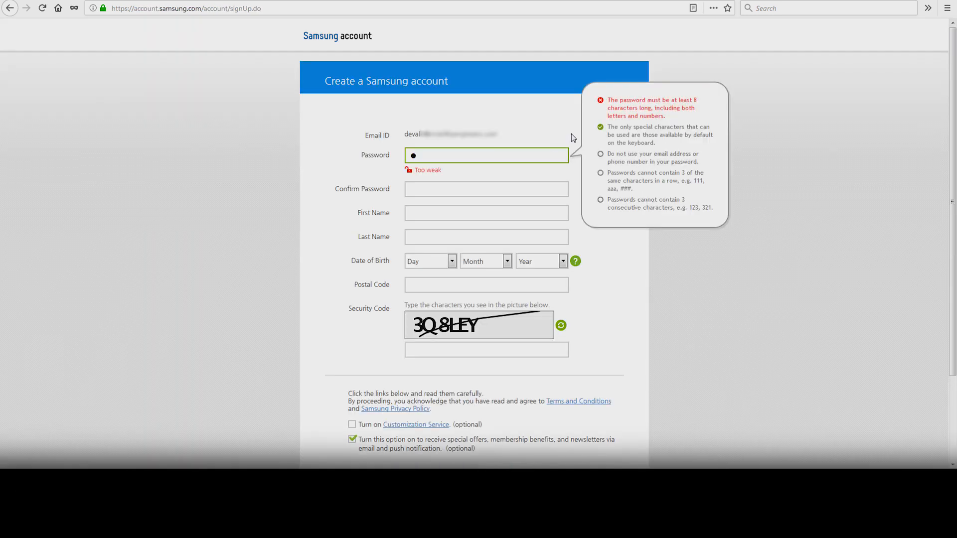
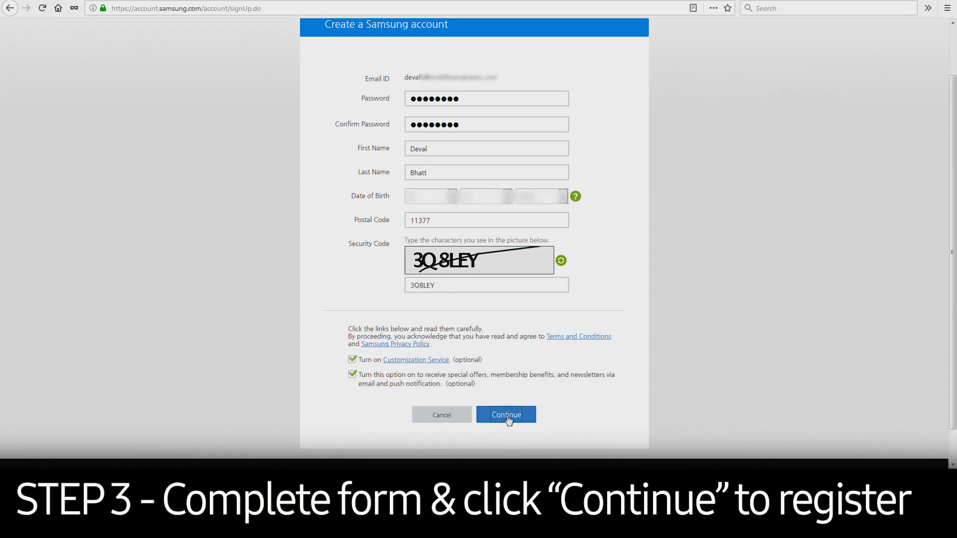
pyautogui.click(505, 415)
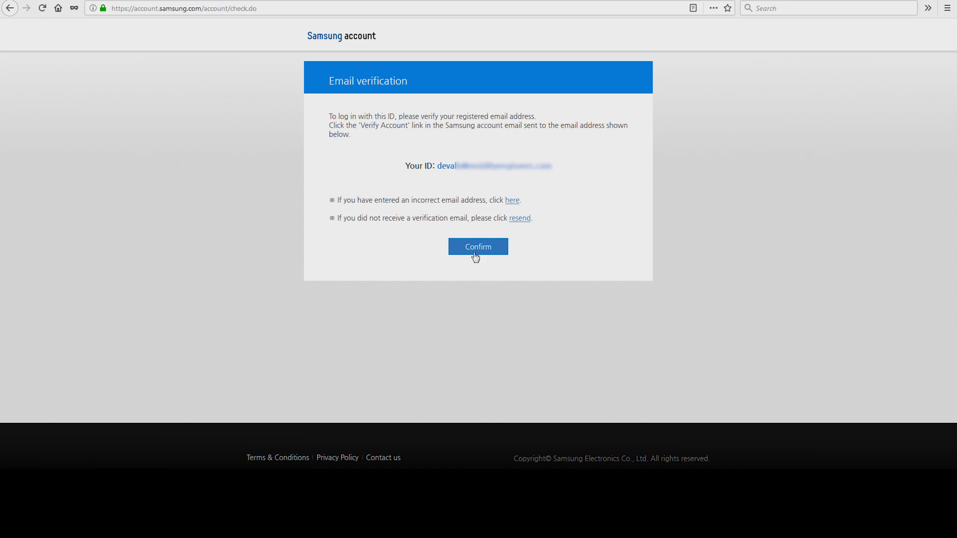
# Verify the new account from the email link and proceed to its sign-in page.
pyautogui.click(478, 246)
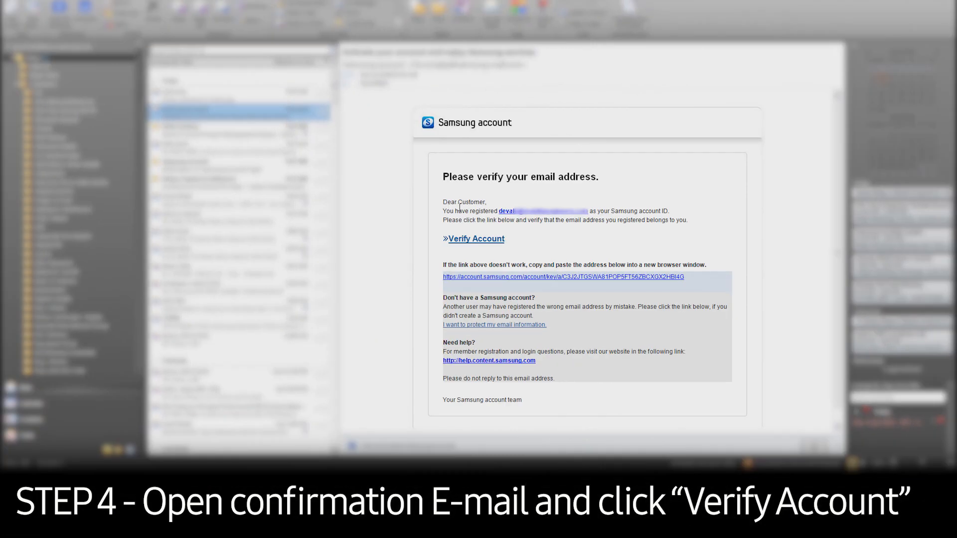
pyautogui.moveTo(476, 239)
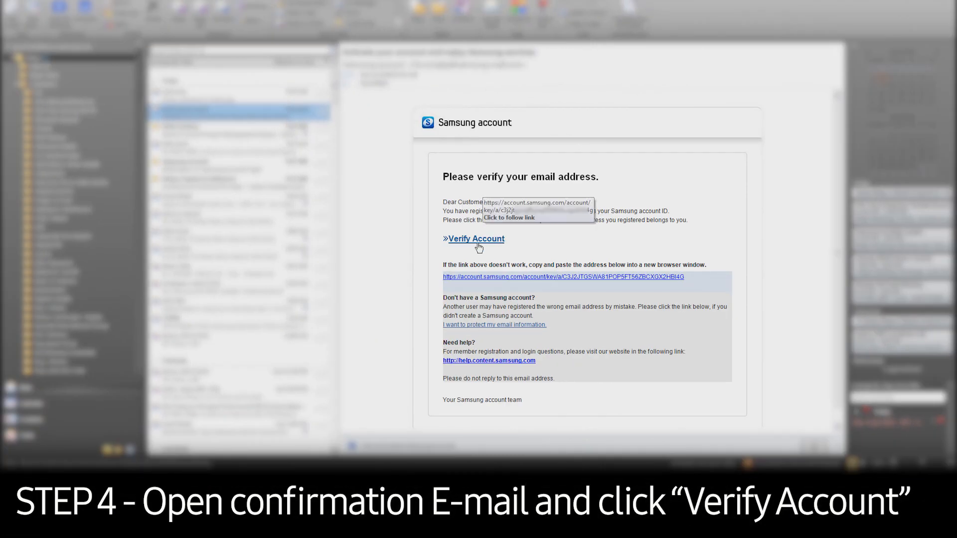
pyautogui.click(476, 239)
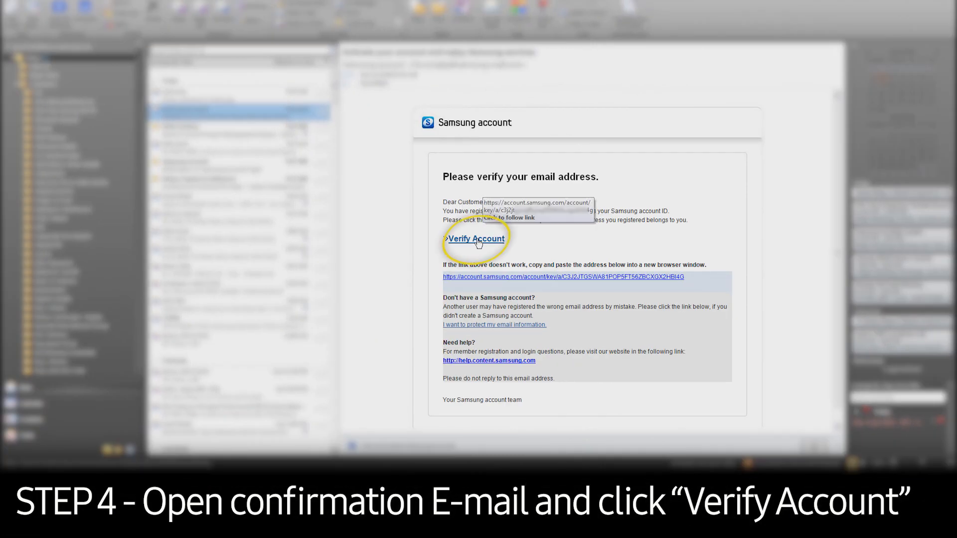
pyautogui.click(475, 238)
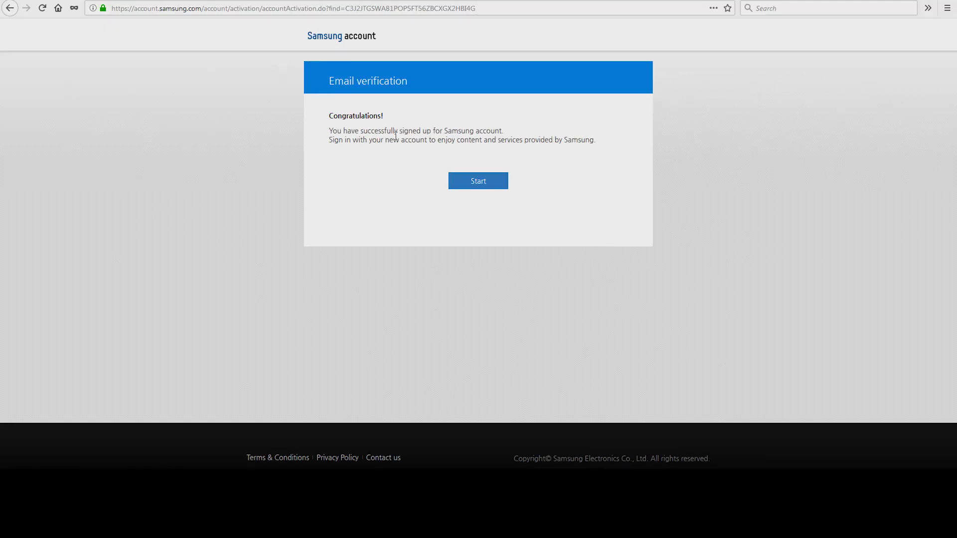
pyautogui.click(478, 180)
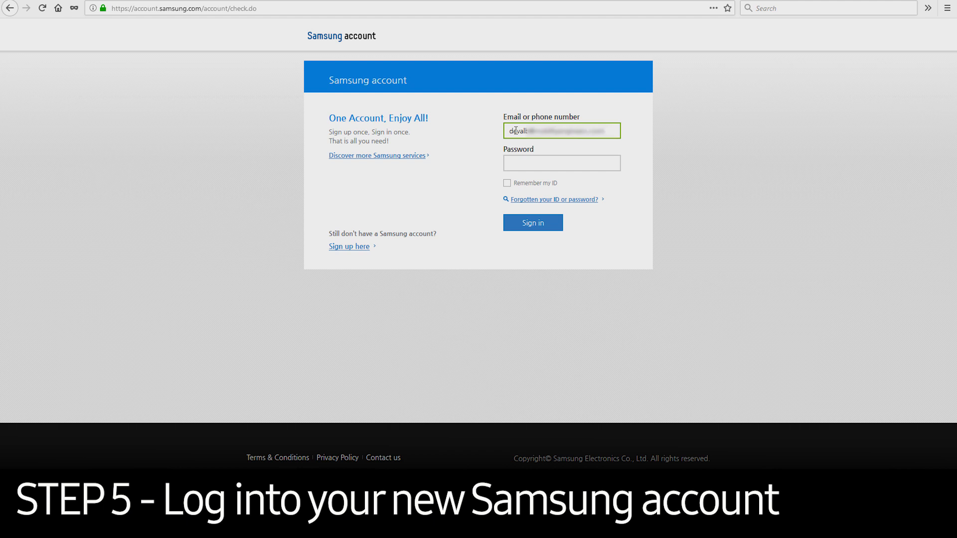
pyautogui.click(531, 222)
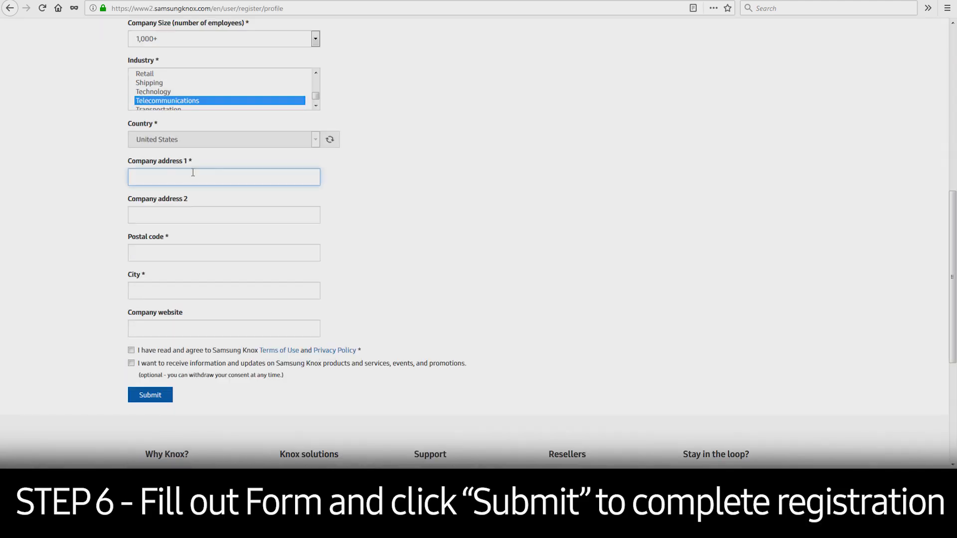
# Enter the company address details, accept the agreements, and submit the Knox registration.
pyautogui.click(149, 432)
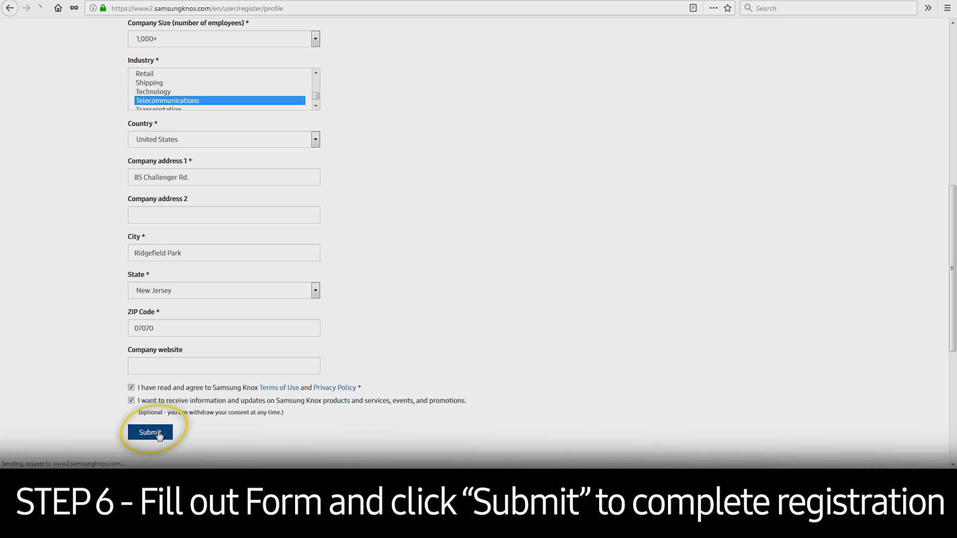
pyautogui.click(150, 432)
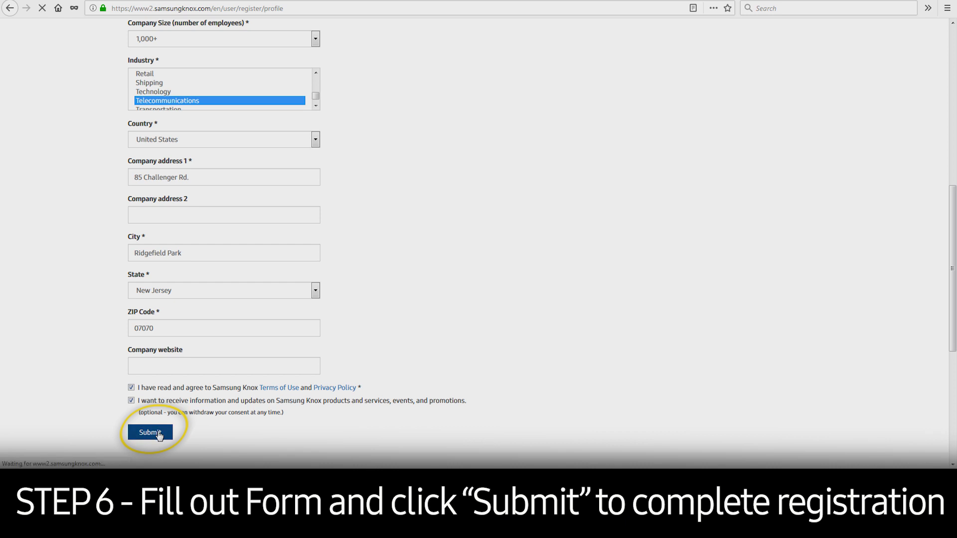
pyautogui.click(150, 432)
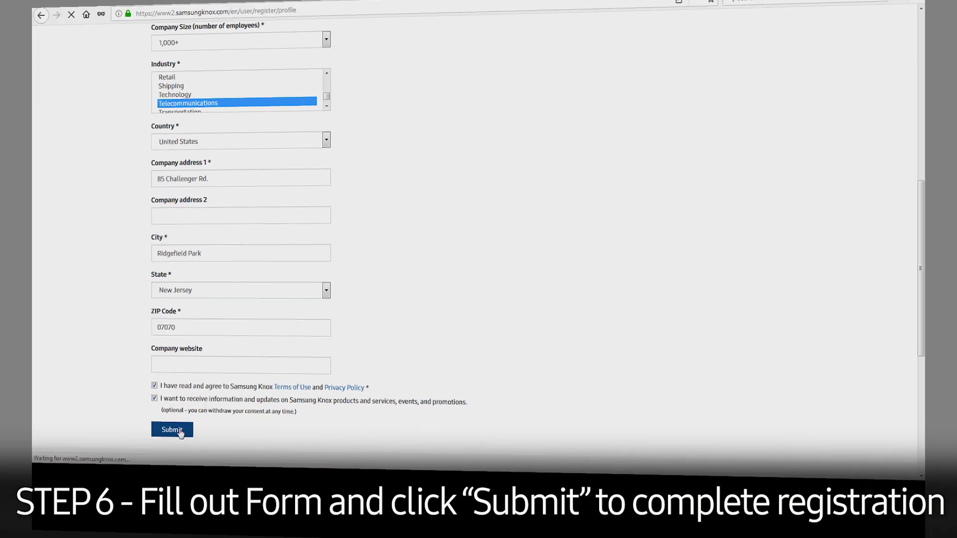
pyautogui.click(172, 430)
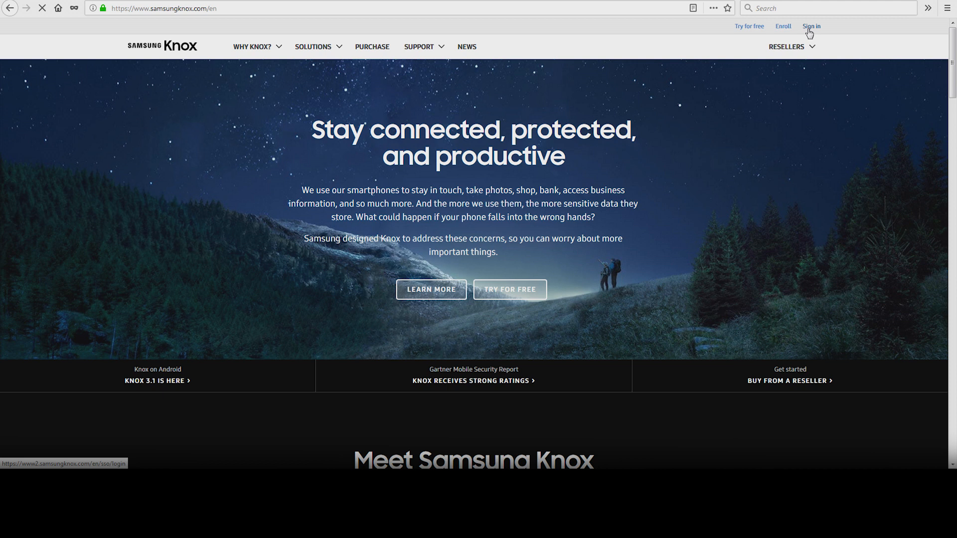
# Sign in with the Samsung account and start Knox Manage setup from the dashboard.
pyautogui.click(811, 26)
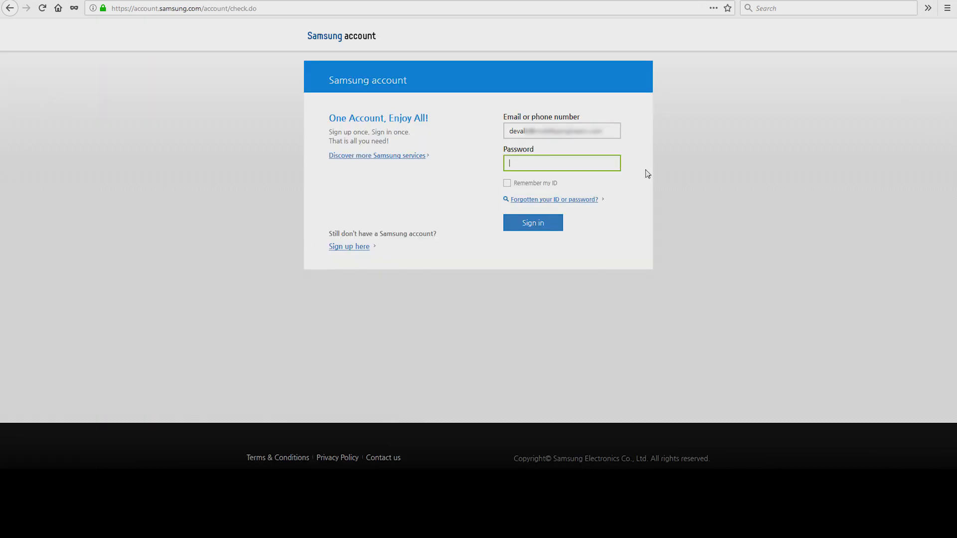
pyautogui.click(532, 222)
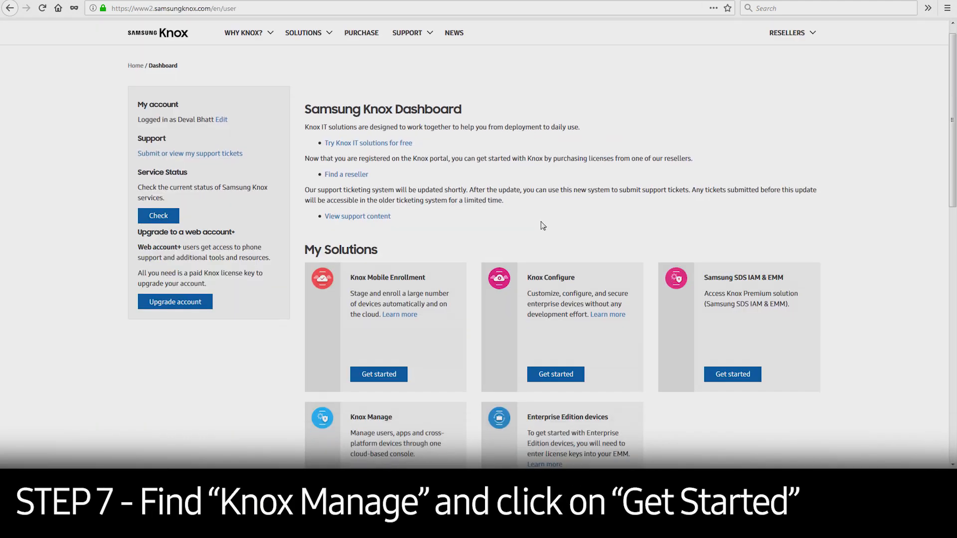
pyautogui.scroll(-3)
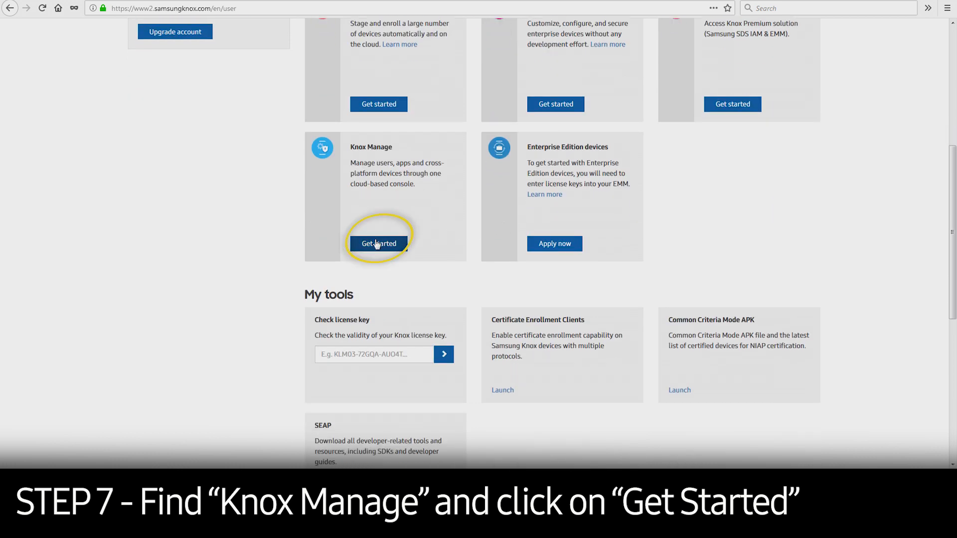
pyautogui.click(377, 244)
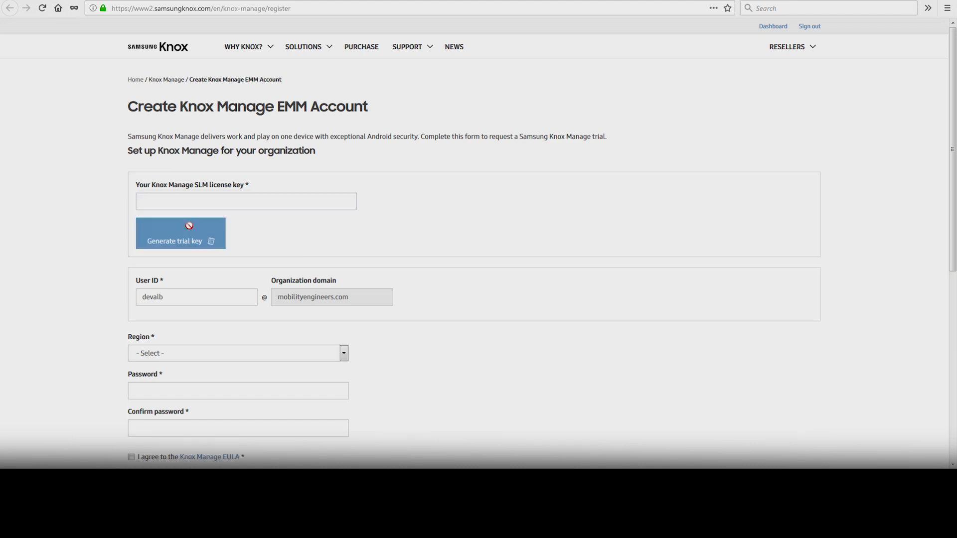
# Generate a Knox Manage trial key, choose the Americas region, and enter the password twice.
pyautogui.click(180, 240)
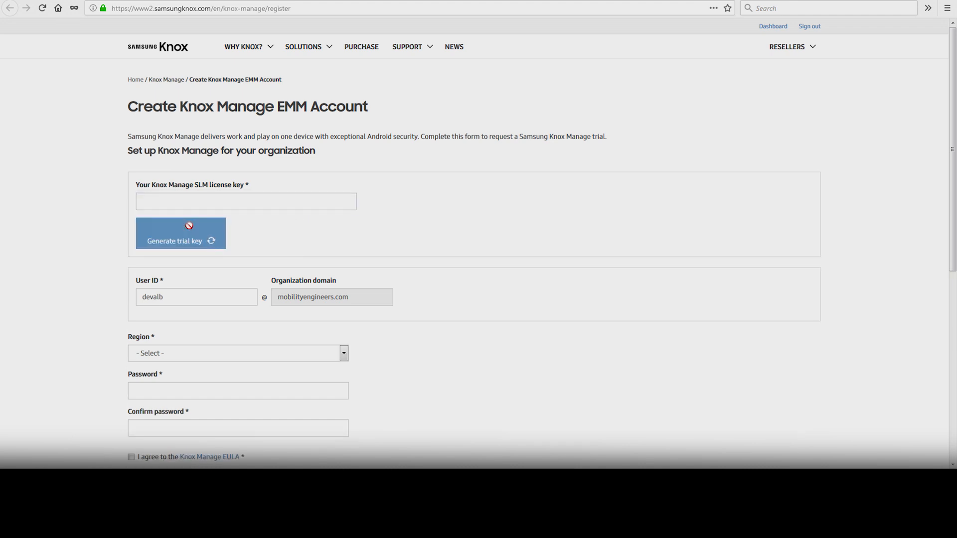
pyautogui.click(174, 232)
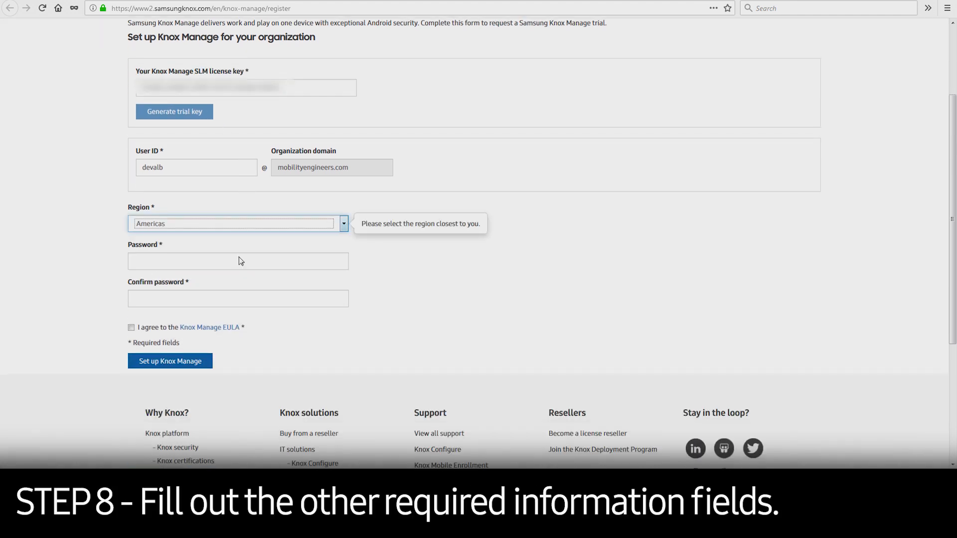
pyautogui.write('••••••')
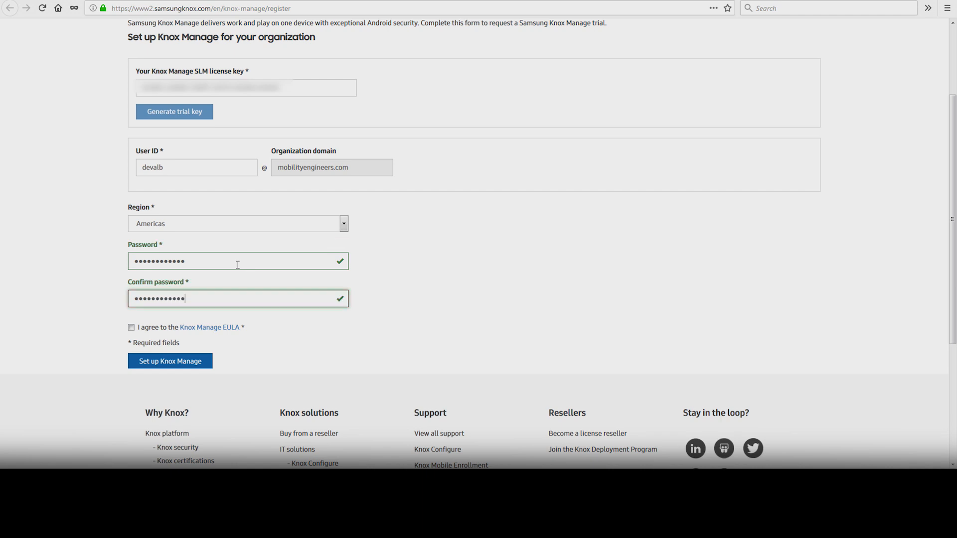
# Accept the Knox Manage EULA, submit setup, and type 'samsung.c' into the browser.
pyautogui.click(130, 326)
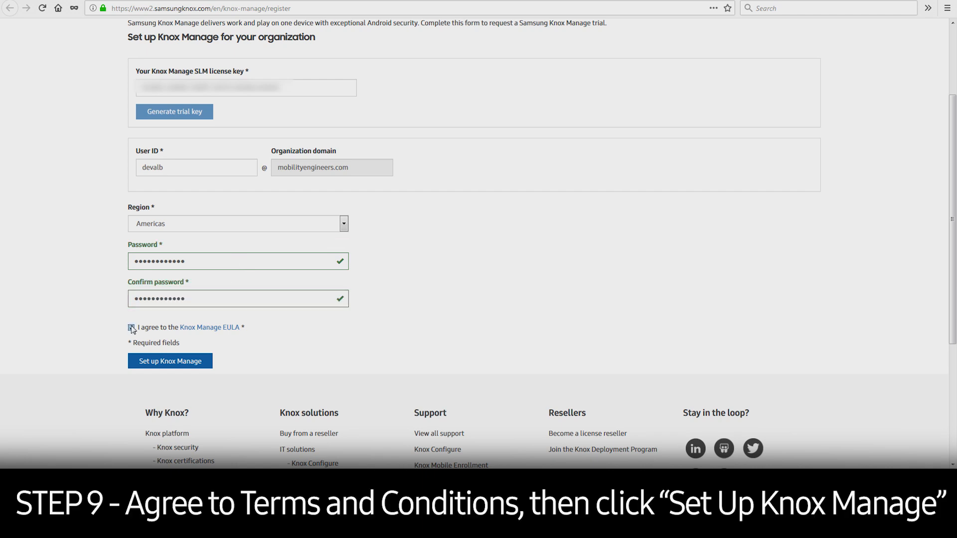
pyautogui.click(130, 327)
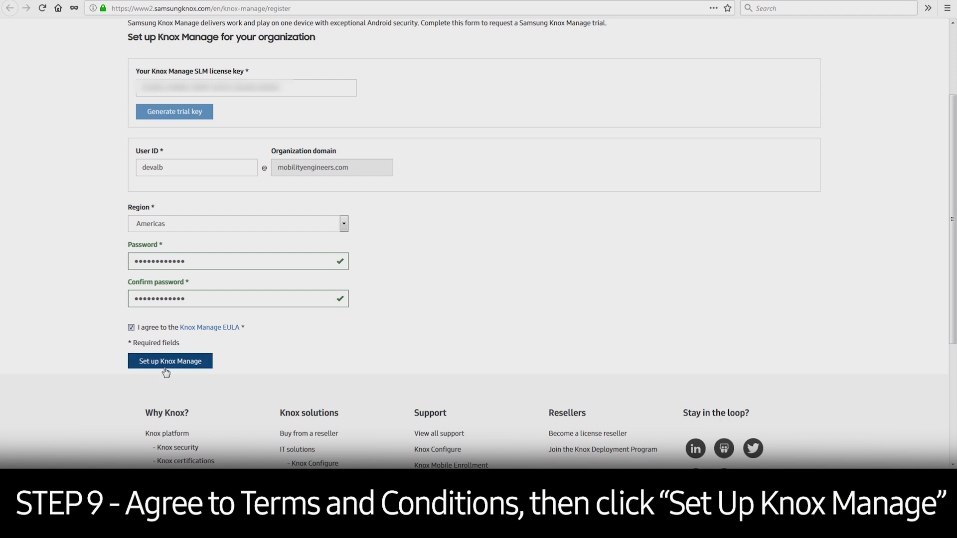
pyautogui.click(169, 360)
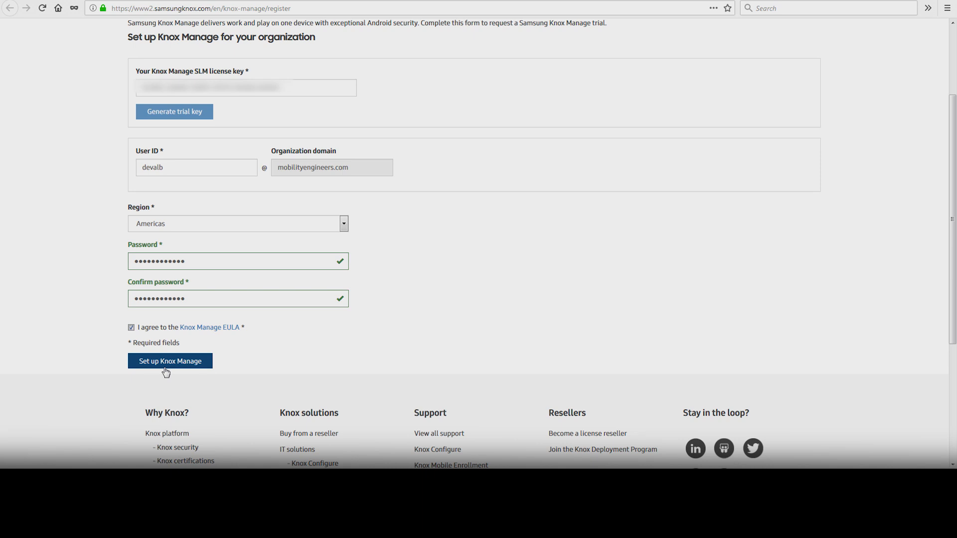
pyautogui.write('samsung.c')
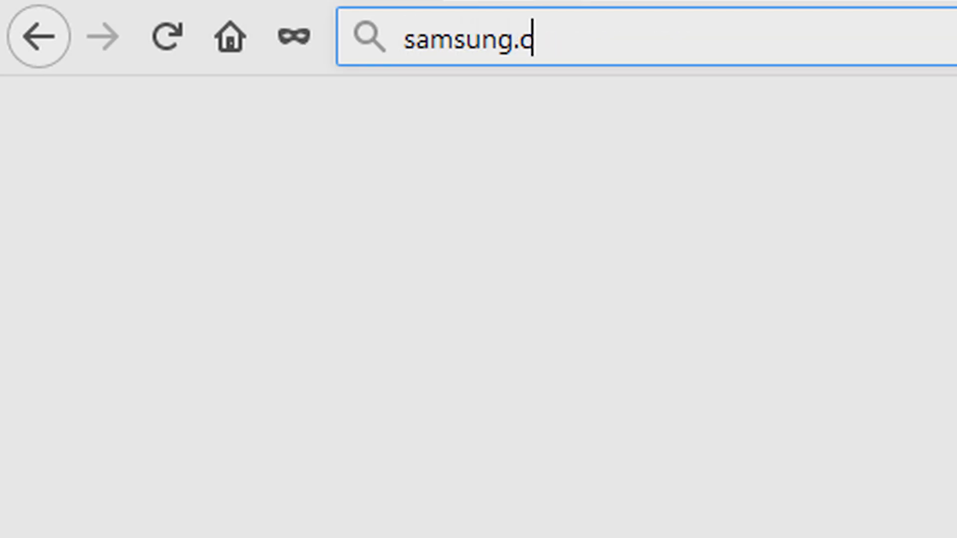